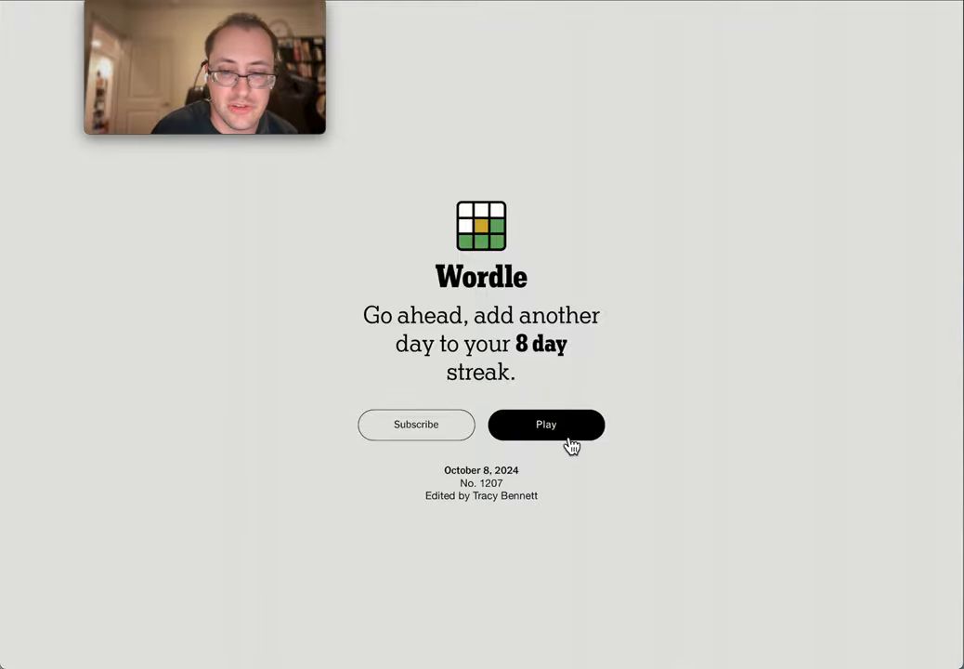
- Start the October 8, 2024 Wordle puzzle to reveal the empty six-row board
left_click(546, 424)
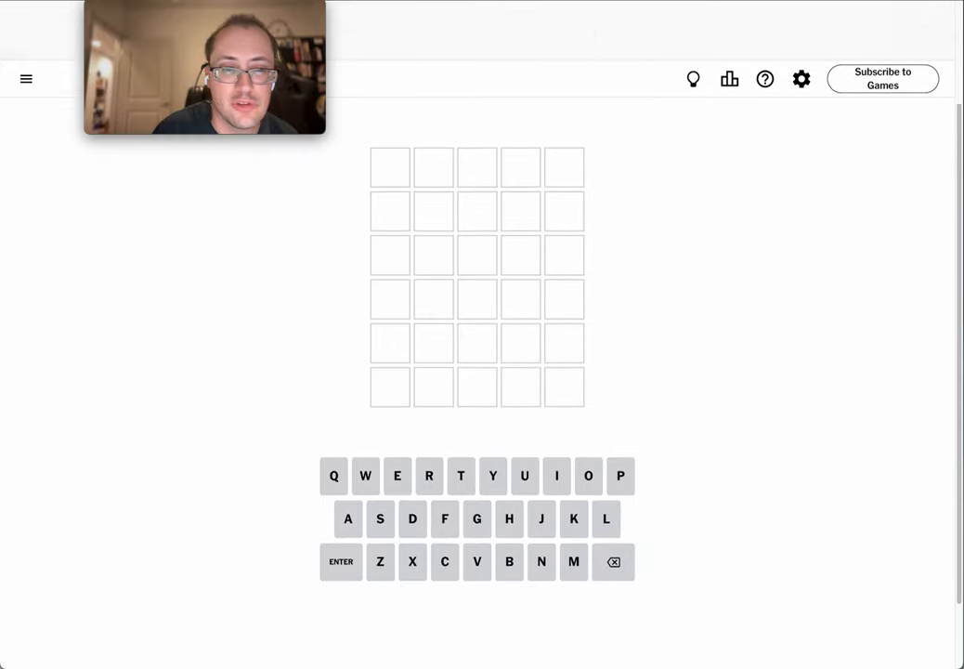
- Enter YAWNS as the first guess, with only N scoring green
scroll("down", 3)
type("YAWNS")
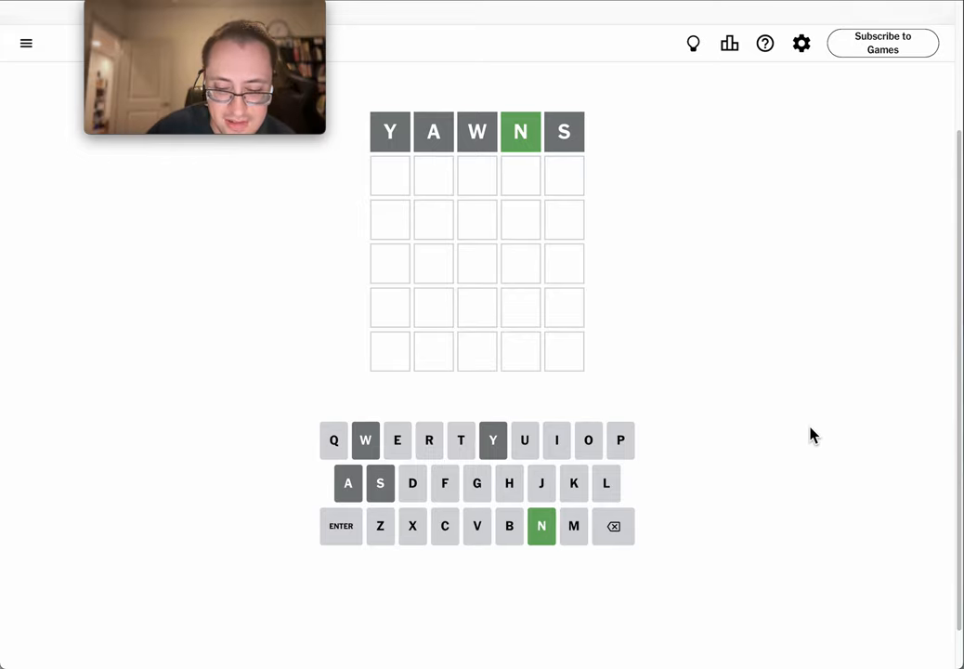
type("NIGHT")
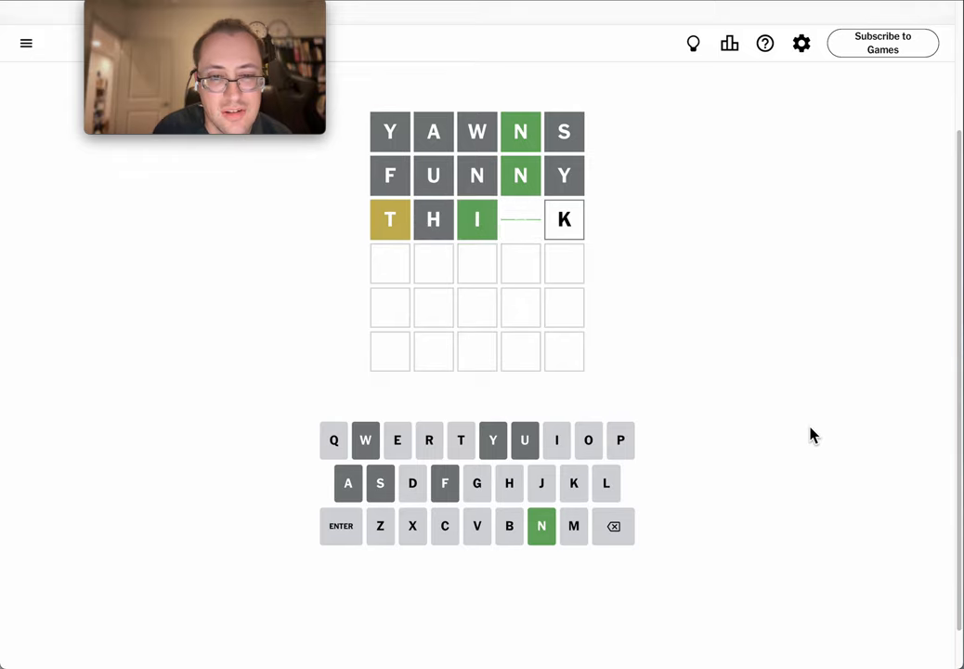
- Enter guesses FUNNY and THINK, leaving THINK with green I and N, yellow T
type("N")
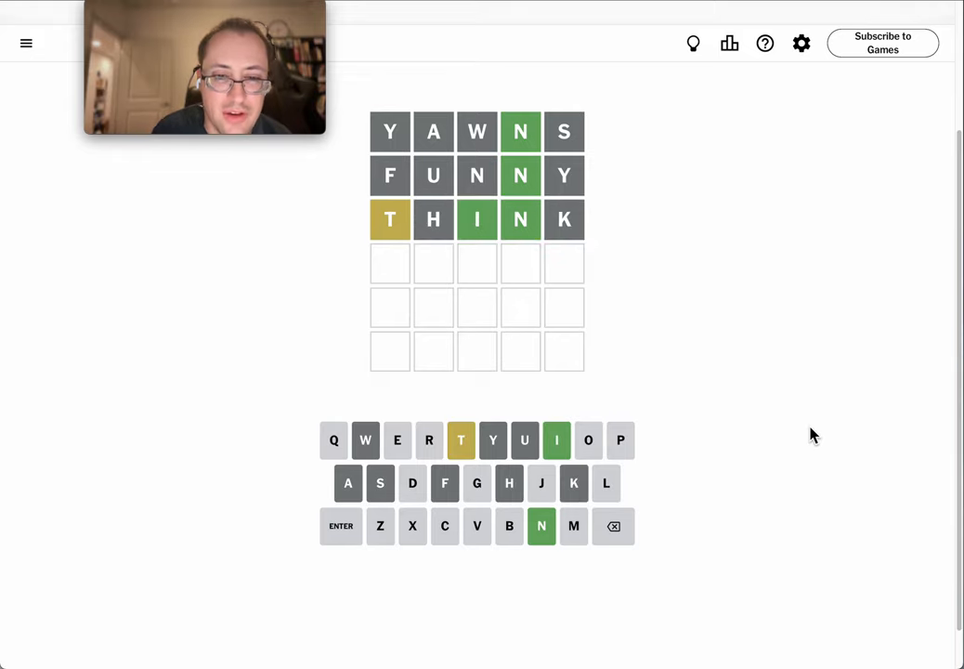